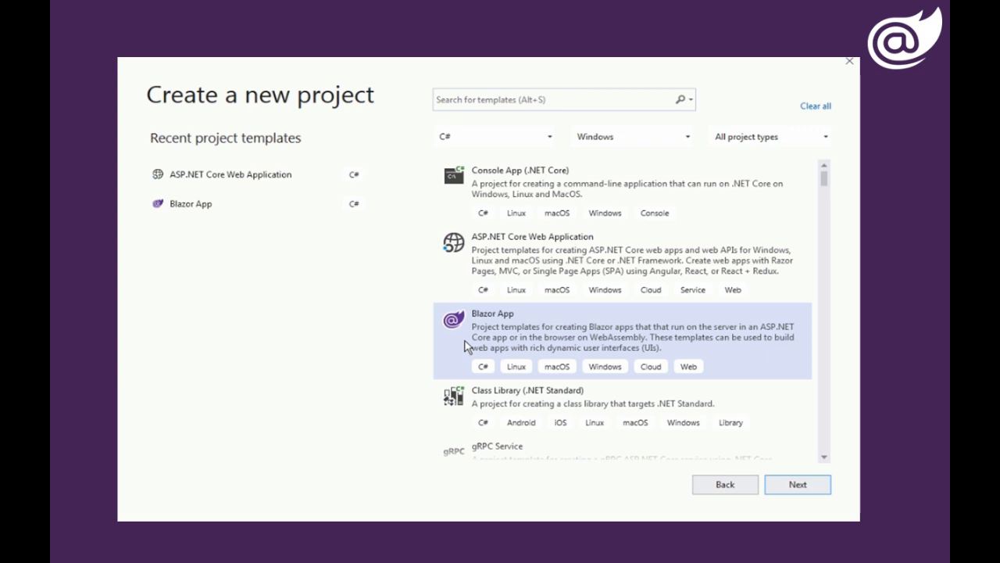
- Create a new Blazor Server App project named MyFirstBlazorServerApp from the Blazor App template
click(797, 485)
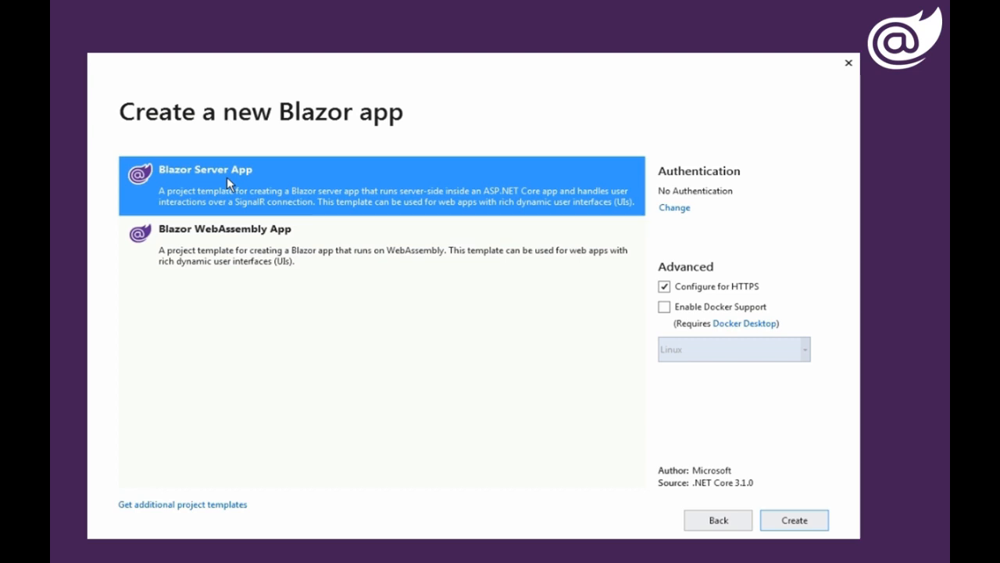
click(794, 519)
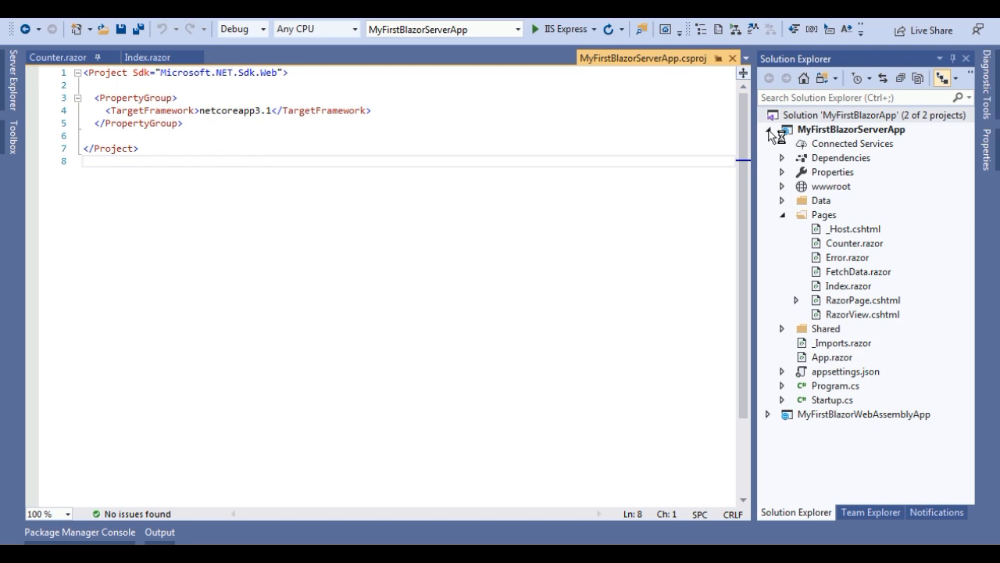
click(768, 128)
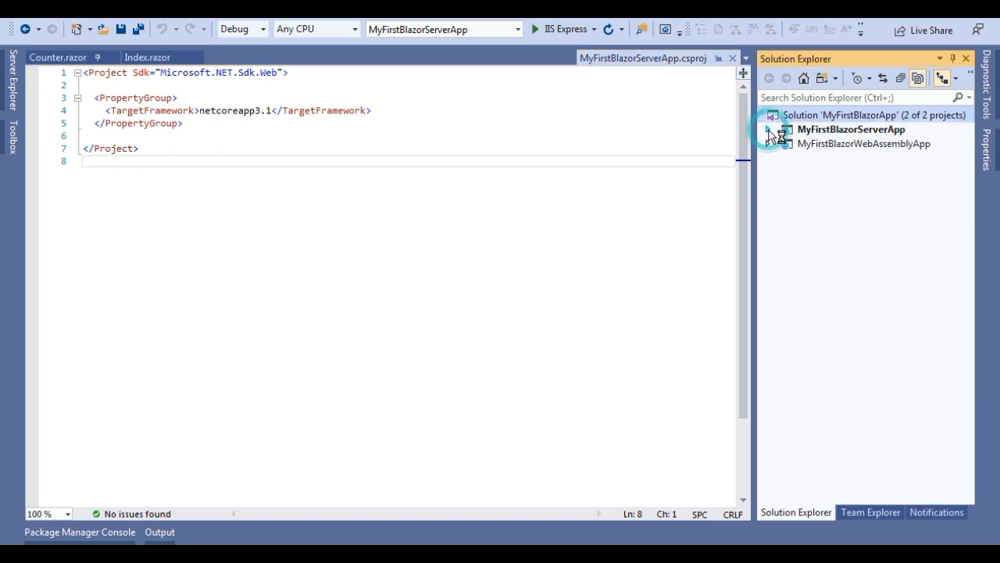
click(769, 128)
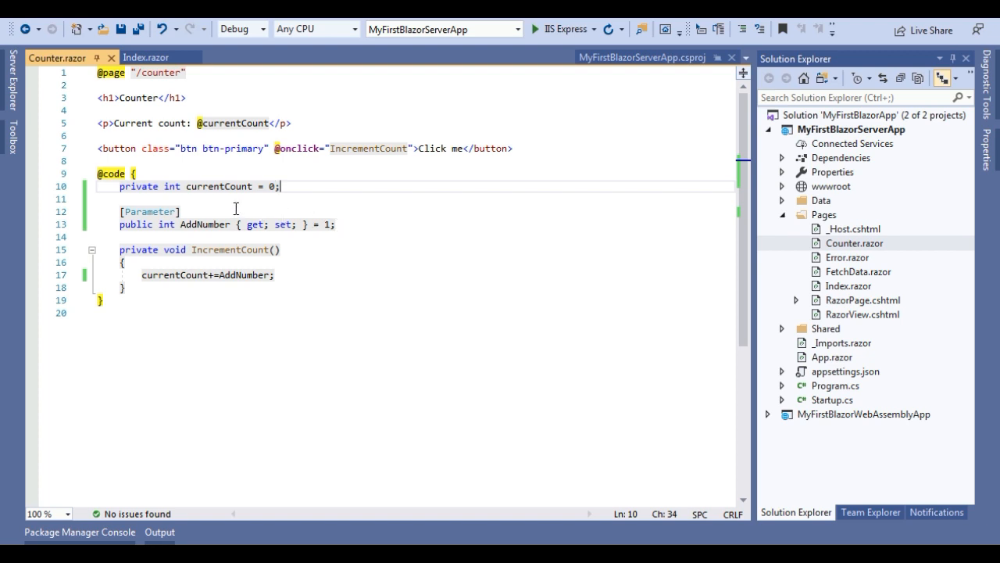
mouse_move(125, 211)
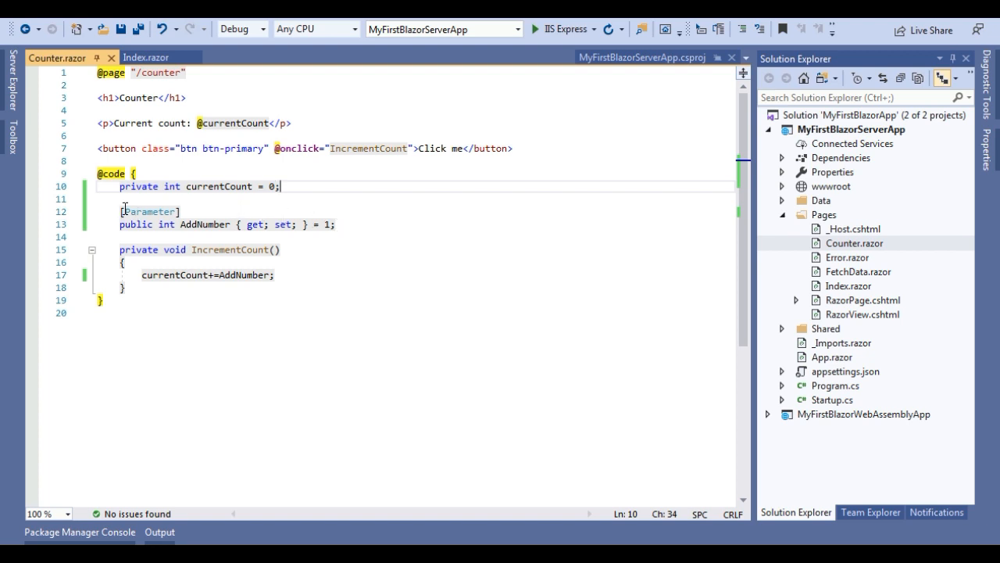
mouse_move(148, 211)
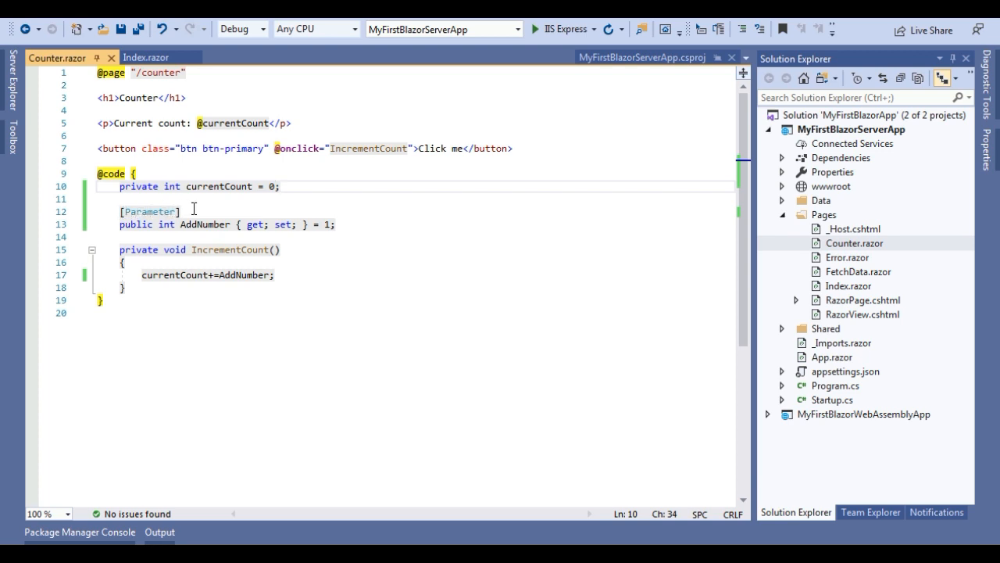
- Review Counter.razor's [Parameter] AddNumber property and its use in IncrementCount
click(280, 186)
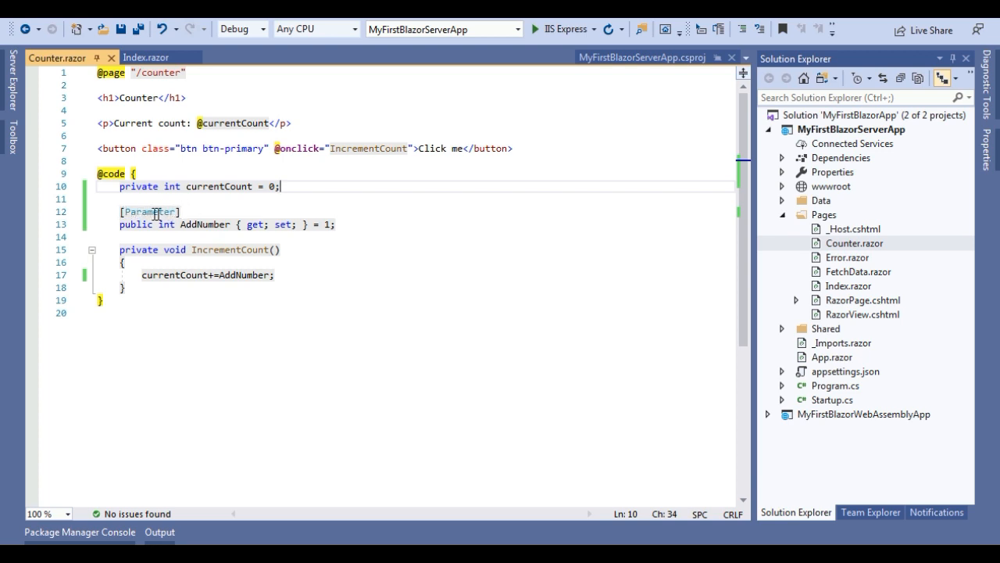
double_click(147, 213)
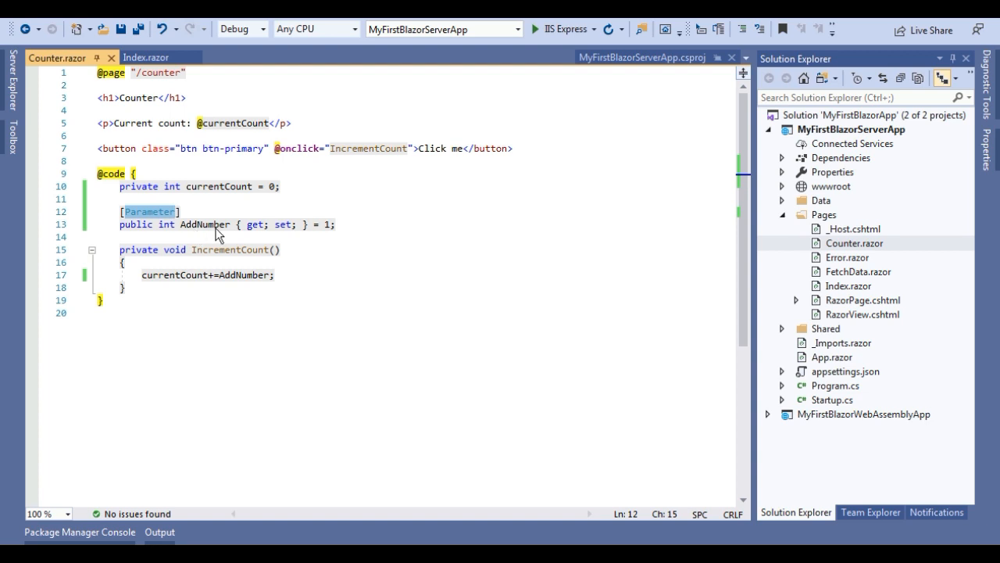
mouse_move(328, 237)
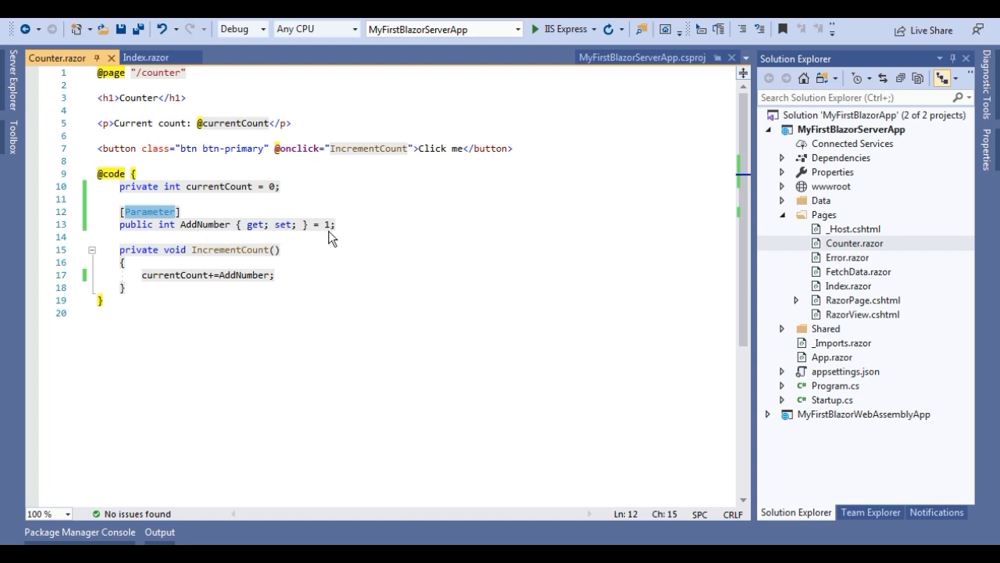
mouse_move(150, 213)
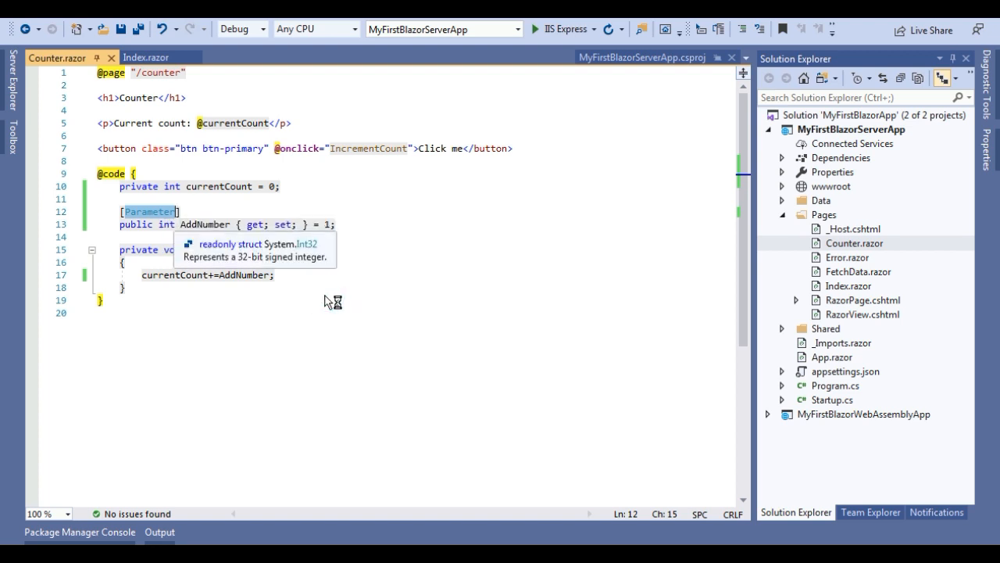
click(169, 295)
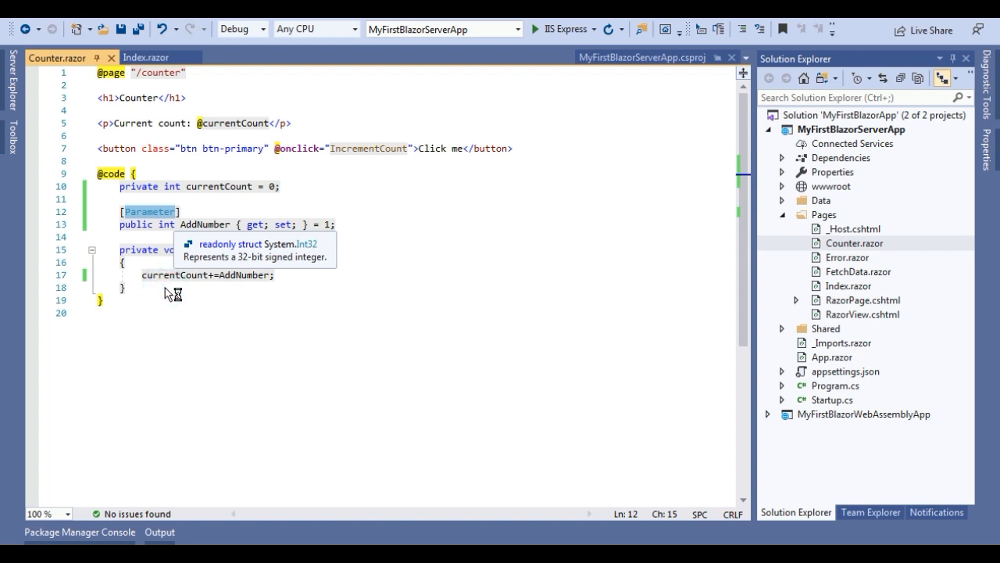
mouse_move(220, 287)
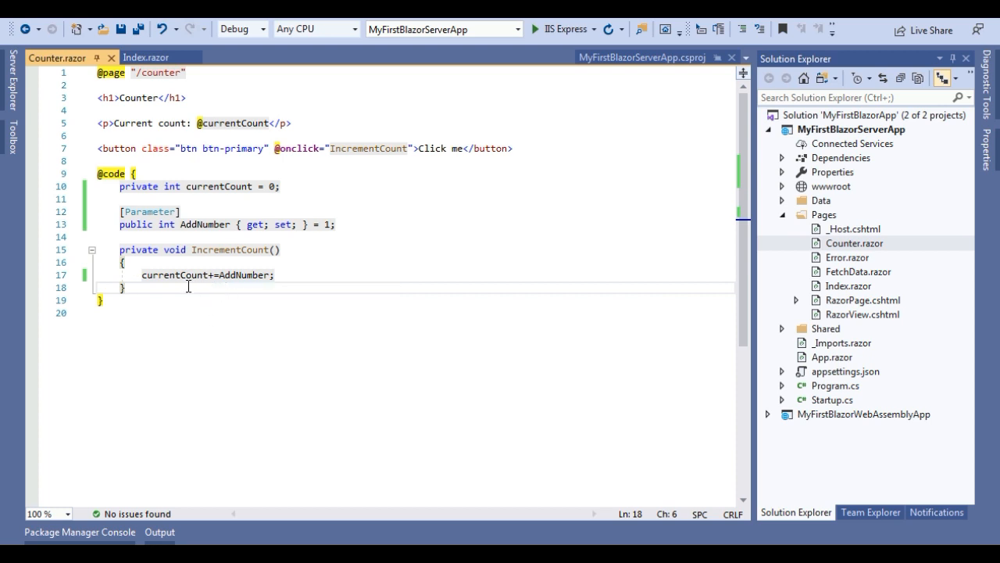
mouse_move(173, 281)
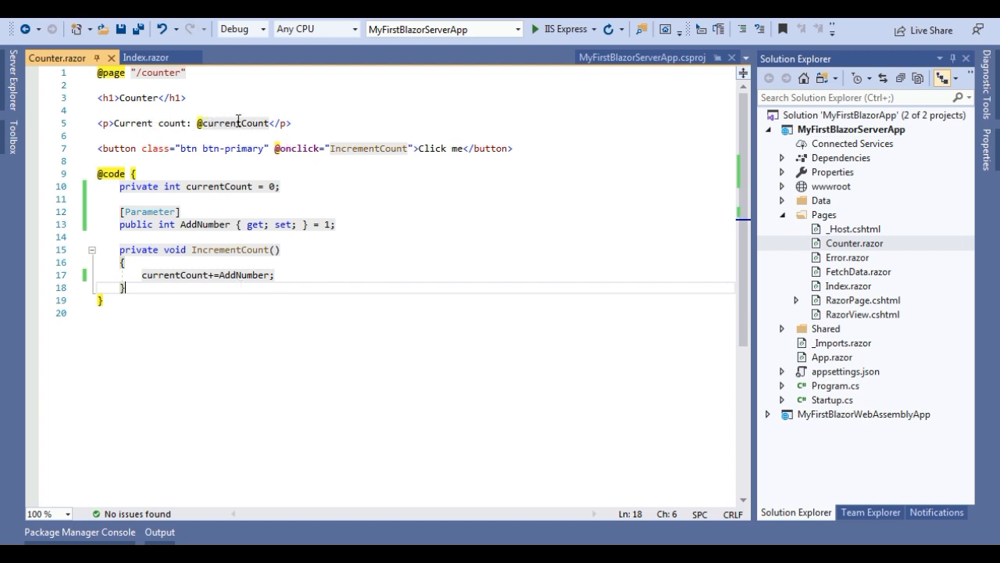
mouse_move(387, 161)
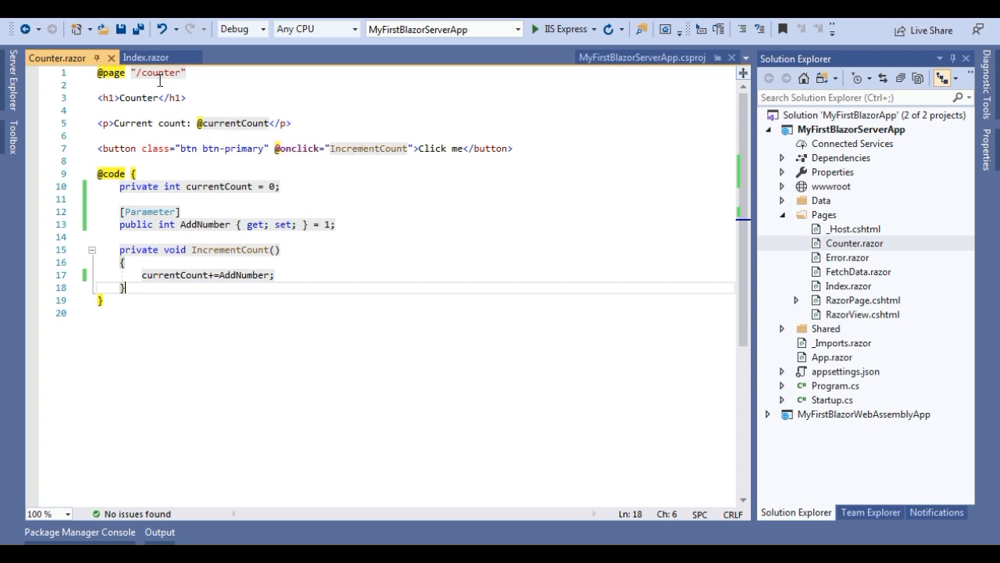
mouse_move(159, 72)
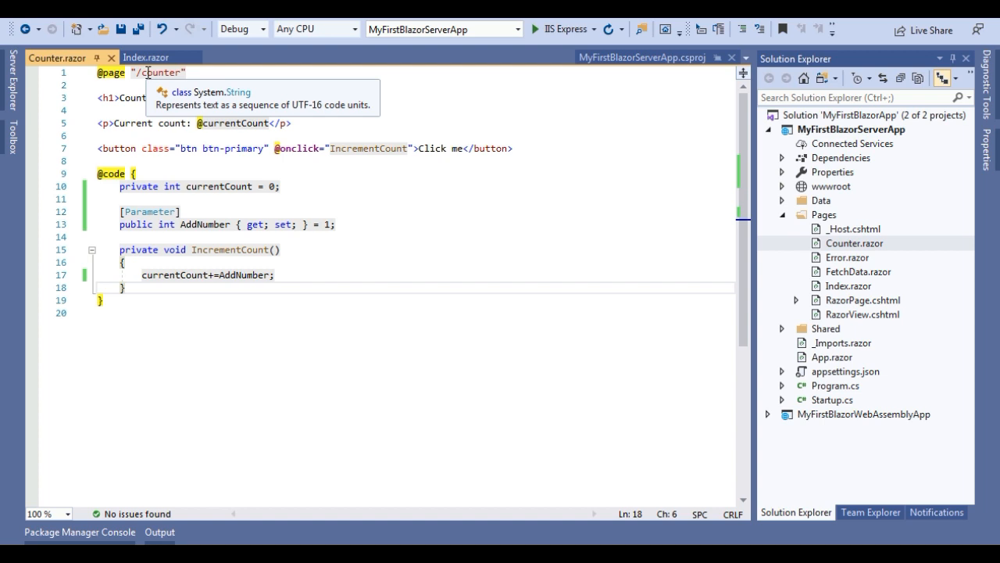
click(125, 287)
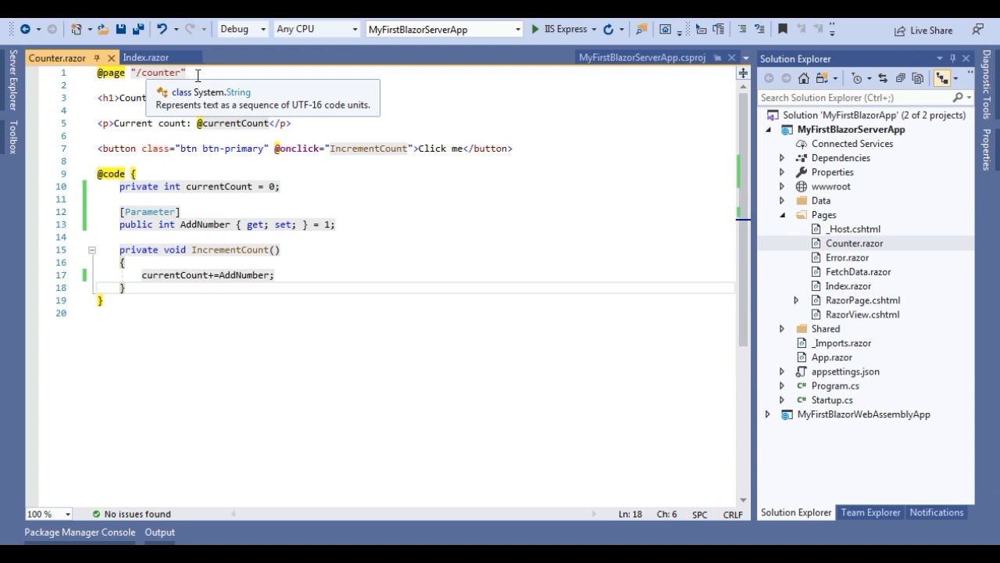
mouse_move(413, 219)
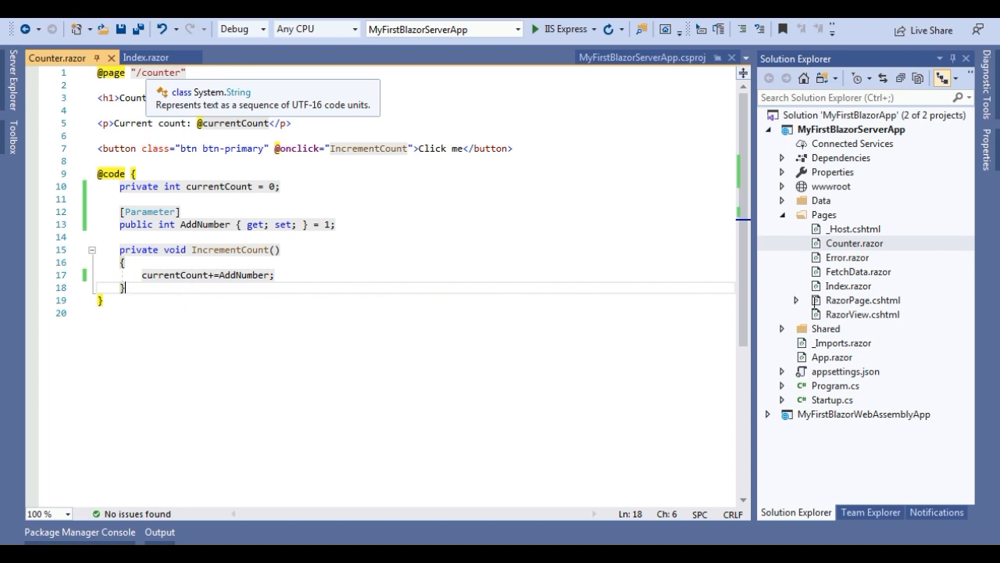
mouse_move(844, 285)
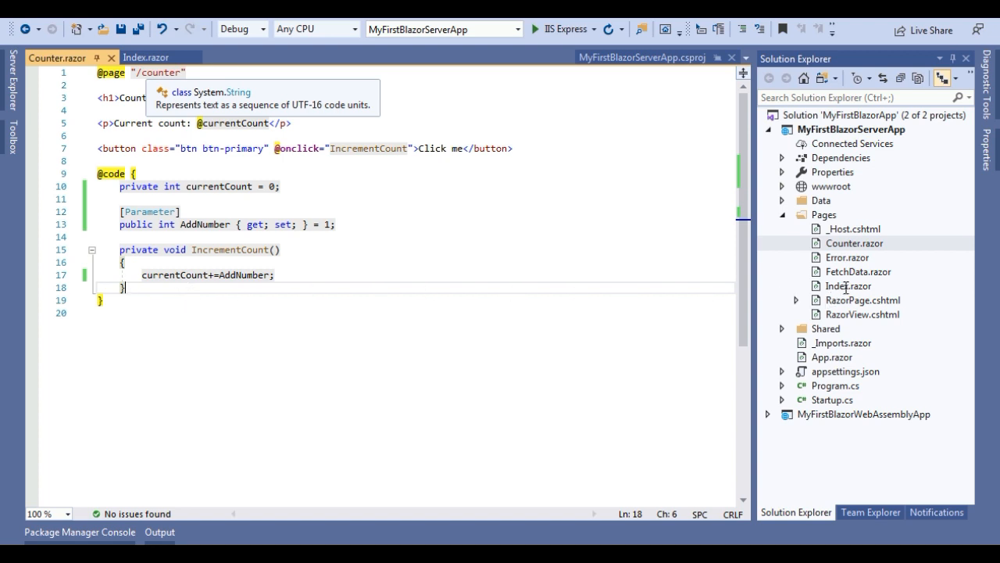
mouse_move(847, 291)
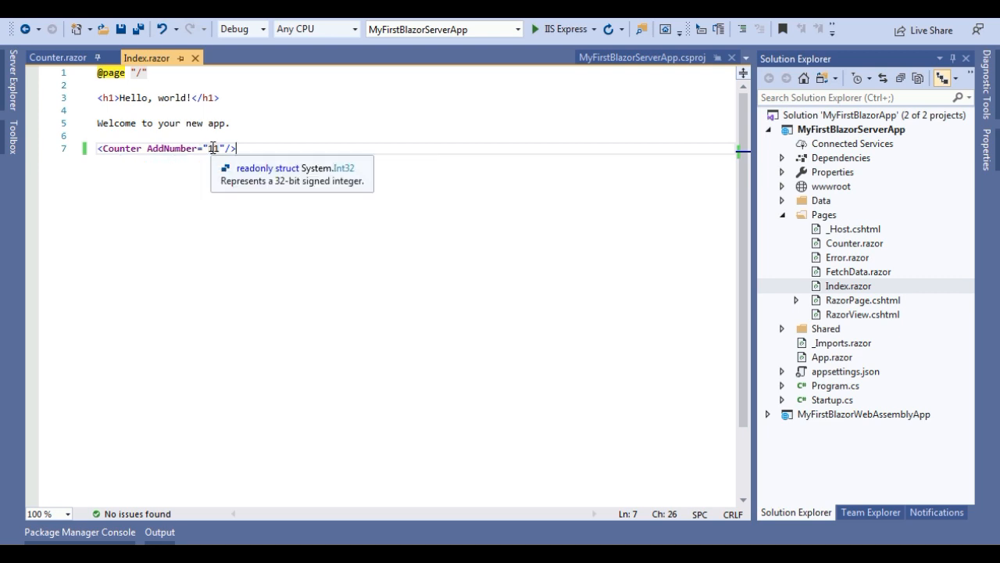
- Embed <Counter AddNumber="11"/> on Index.razor below the welcome text
text(1)
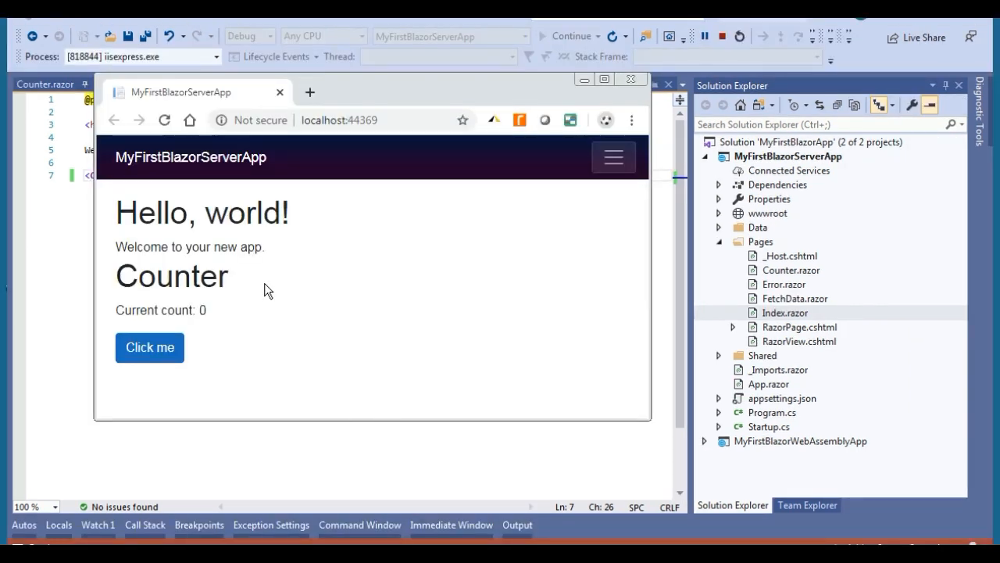
mouse_move(244, 295)
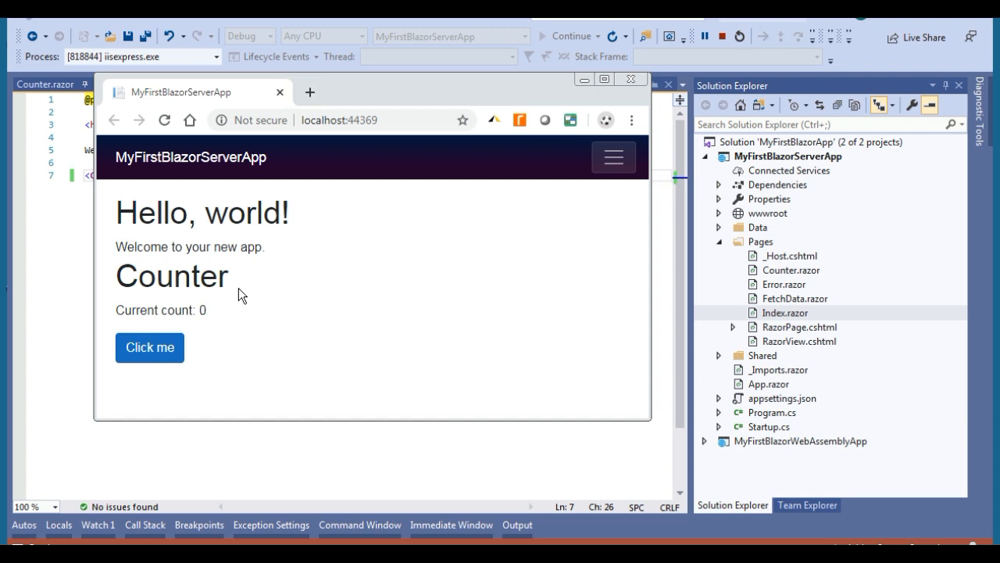
mouse_move(180, 253)
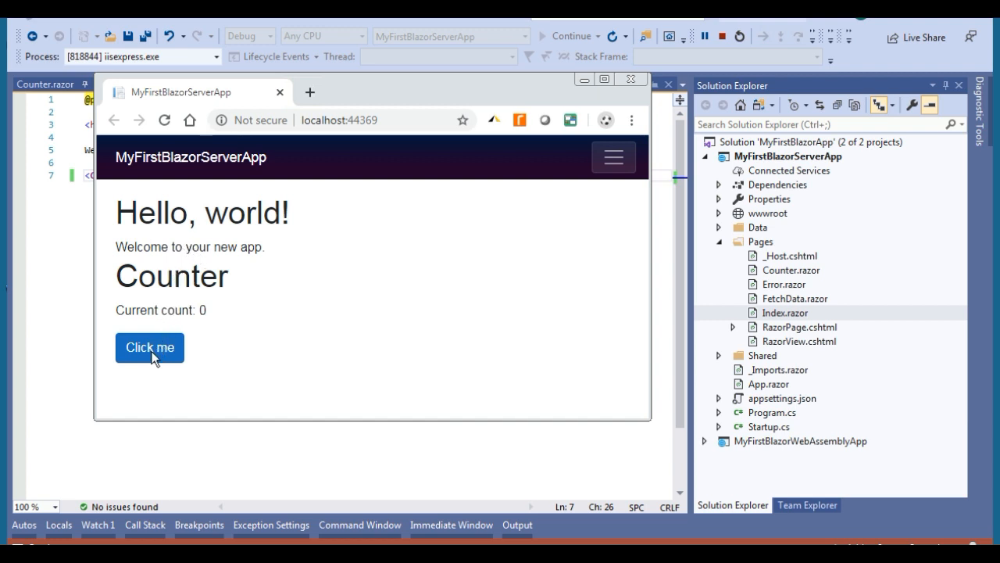
- Raise the Current count by 11 per click in Chrome, reaching 44
click(150, 347)
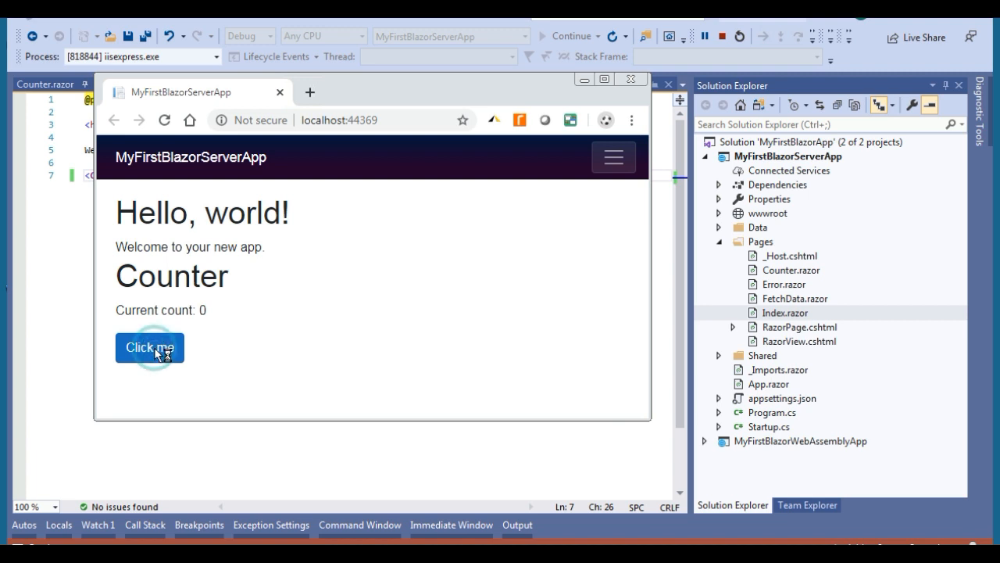
click(150, 347)
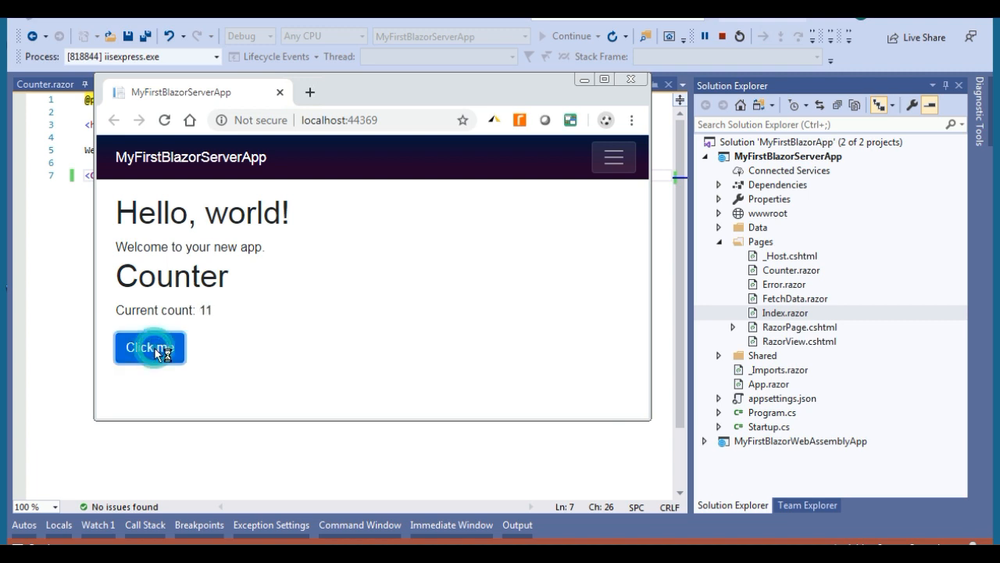
click(150, 346)
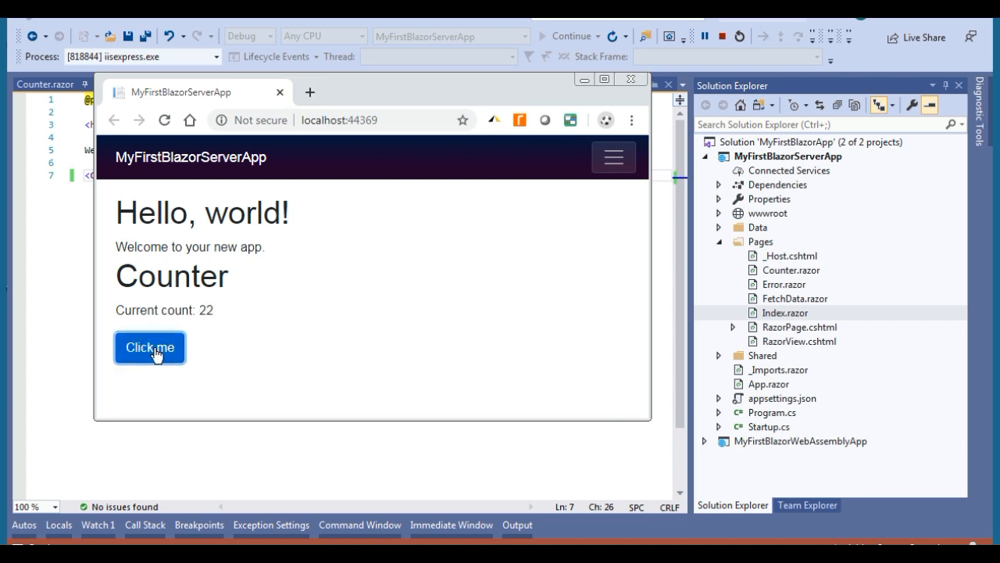
click(150, 347)
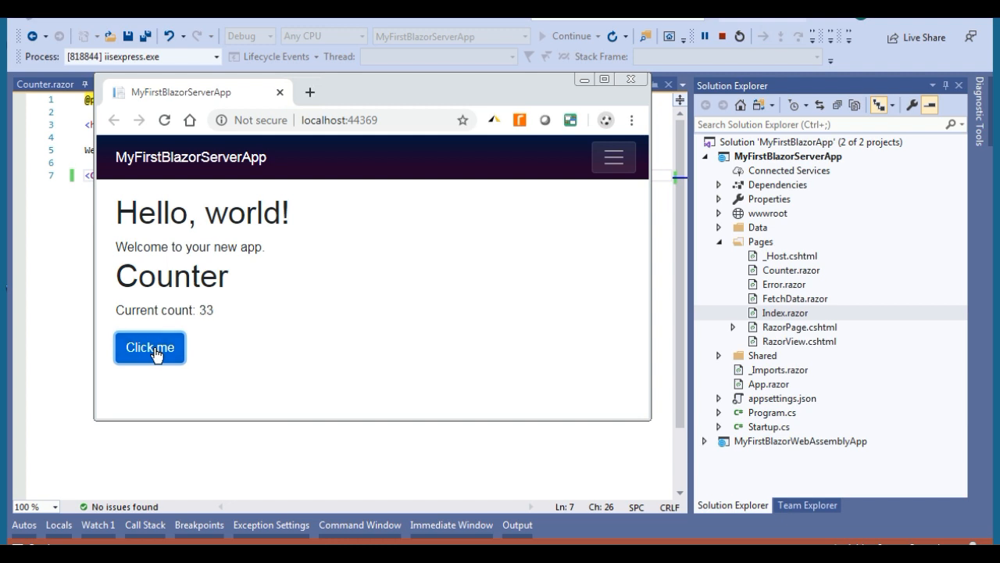
click(150, 347)
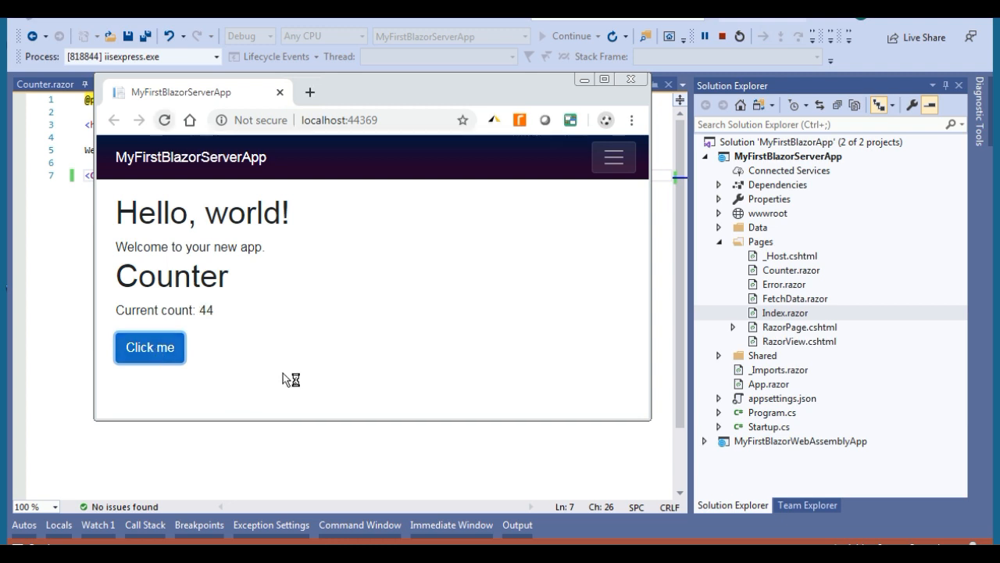